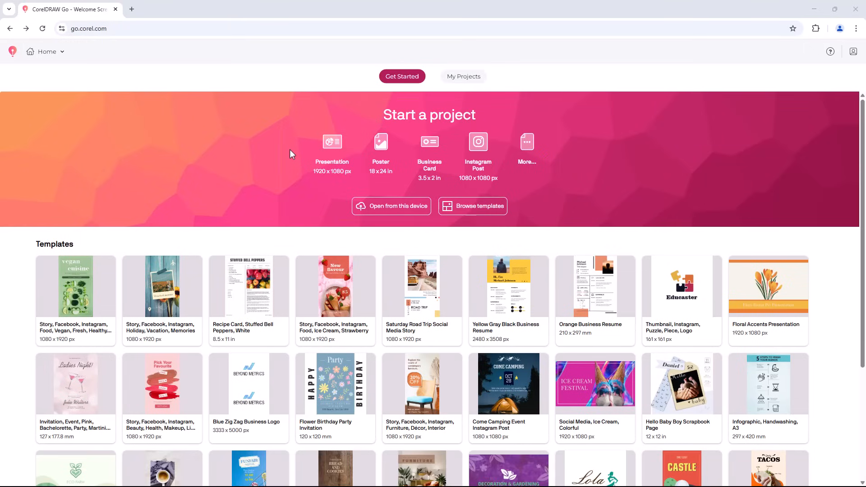
pyautogui.moveTo(380, 148)
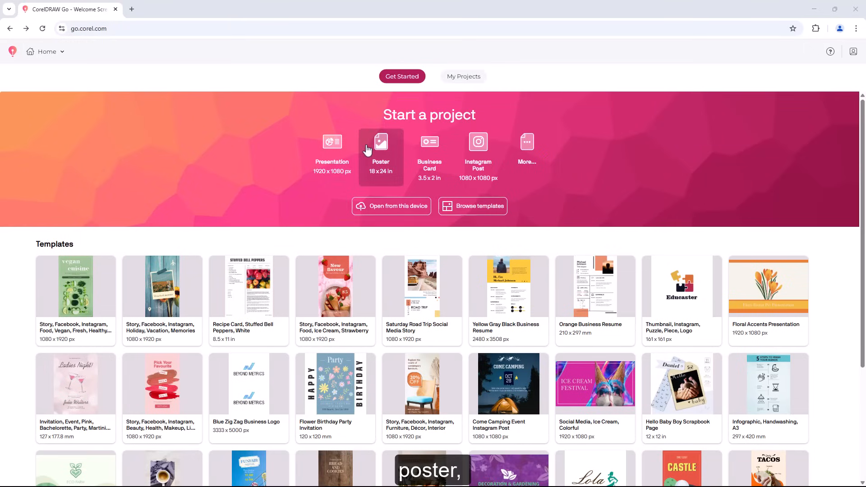
pyautogui.moveTo(478, 141)
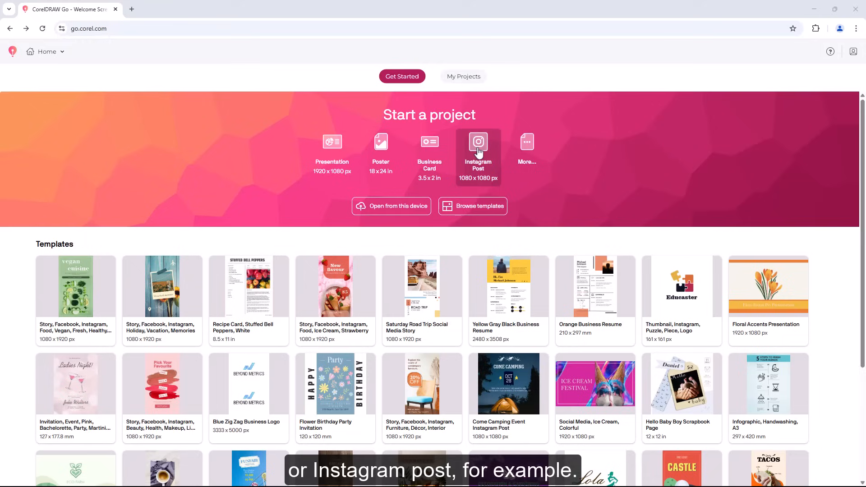
pyautogui.moveTo(502, 152)
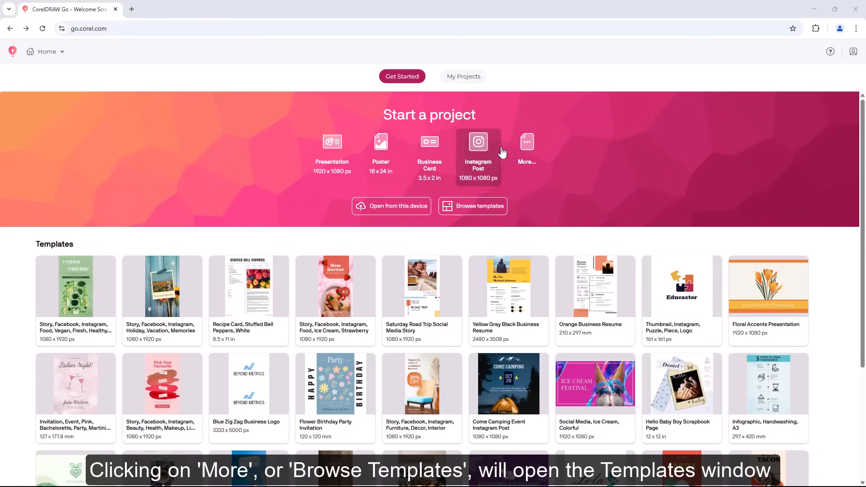
pyautogui.moveTo(473, 206)
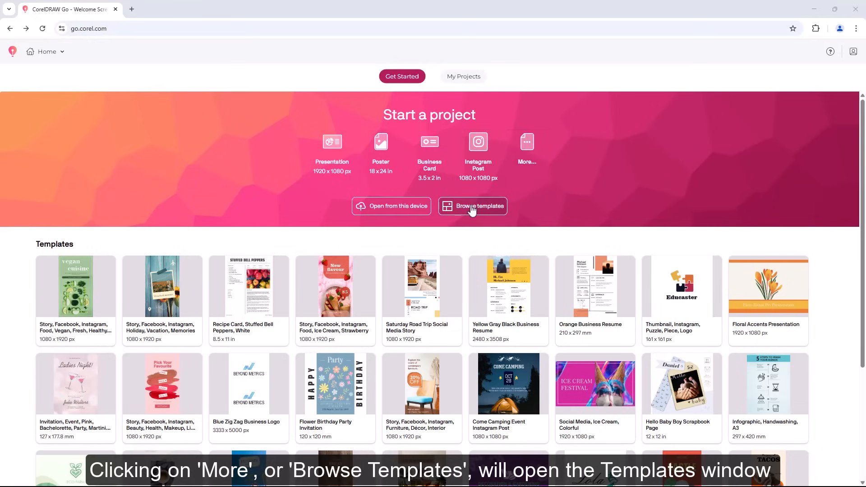
pyautogui.moveTo(527, 152)
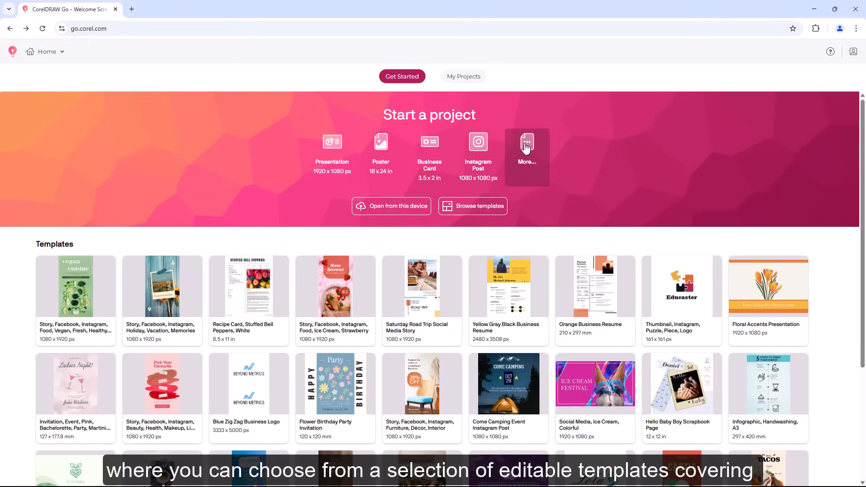
# Browse the Business and Stationery templates and sort options, ending on Blank pages.
pyautogui.click(526, 146)
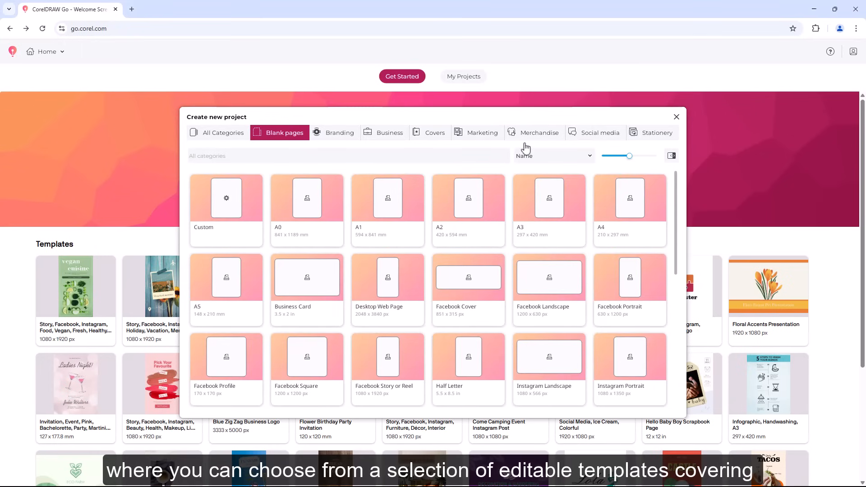
pyautogui.moveTo(339, 142)
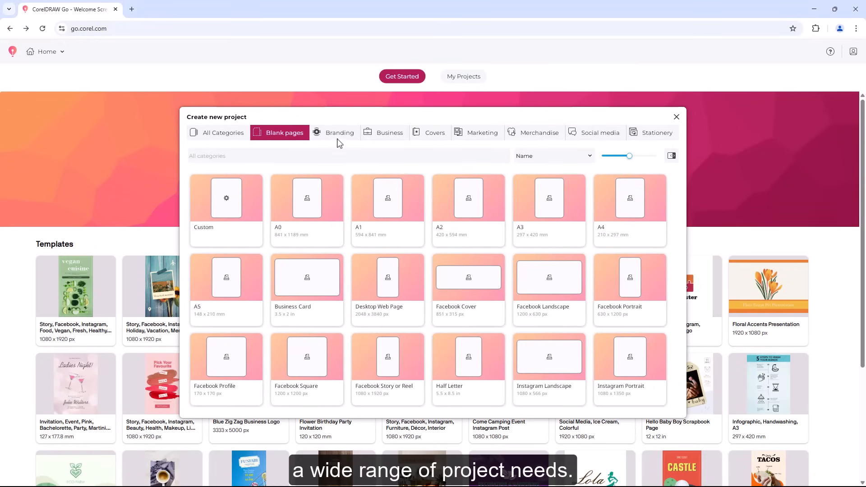
pyautogui.click(389, 133)
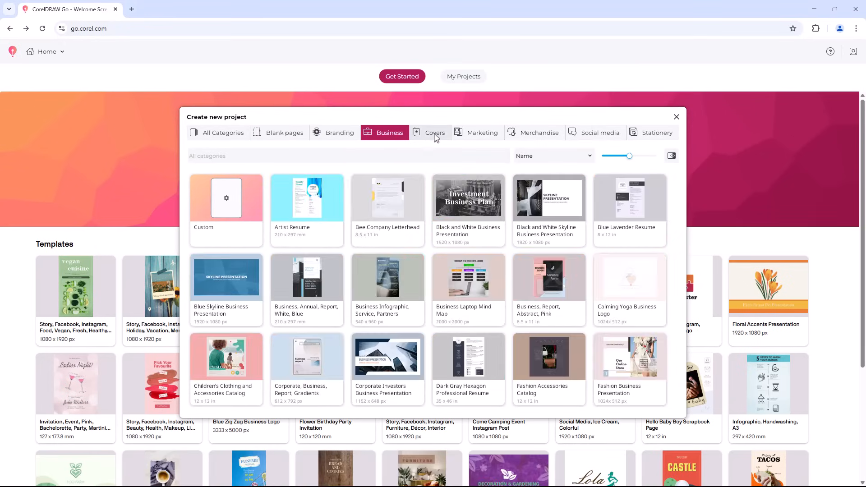
pyautogui.click(658, 133)
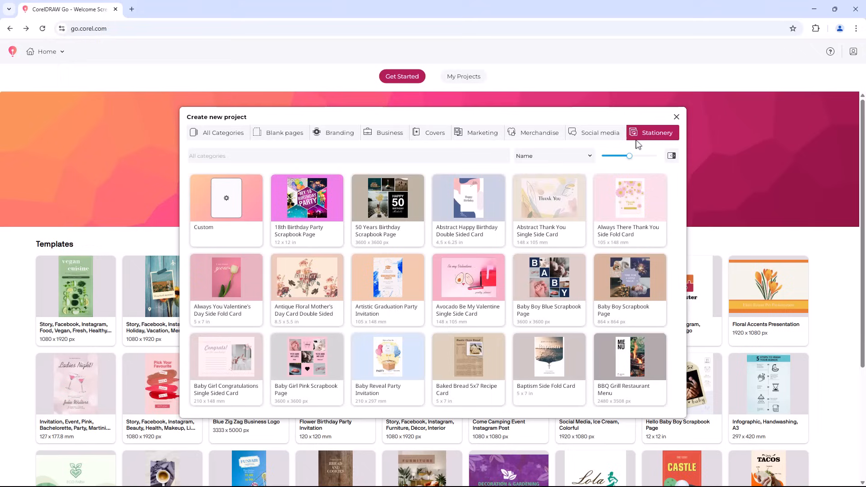
pyautogui.click(552, 156)
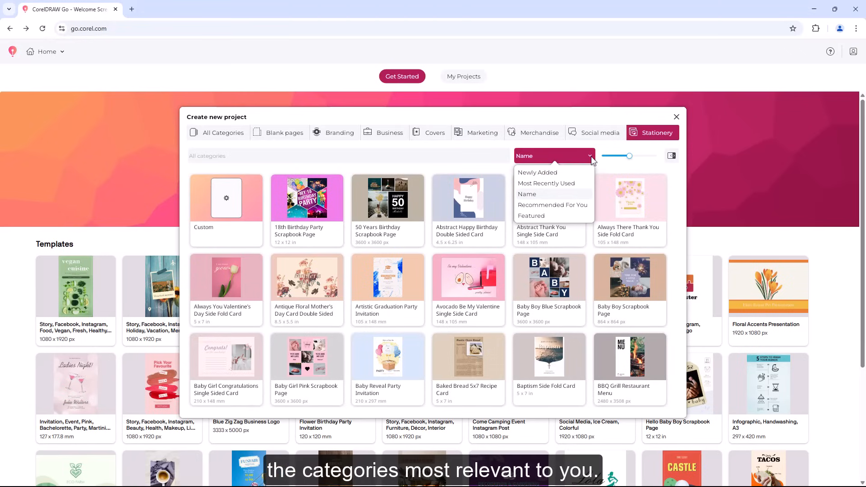
pyautogui.moveTo(275, 145)
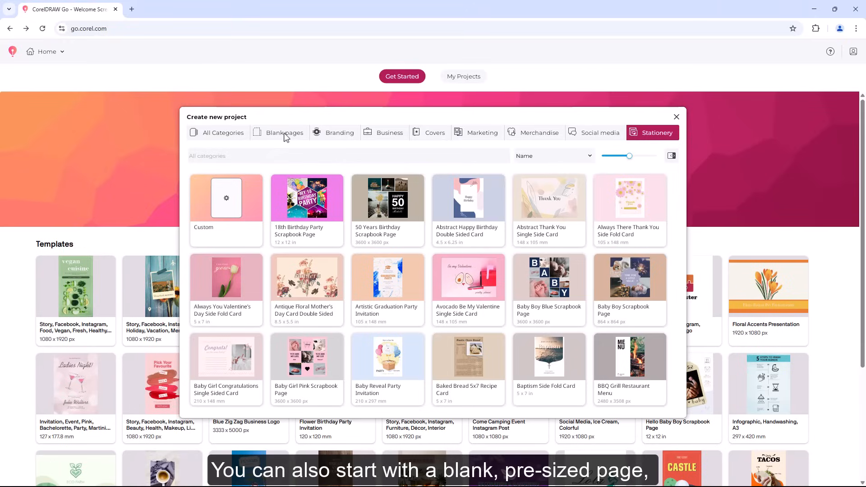
pyautogui.click(285, 133)
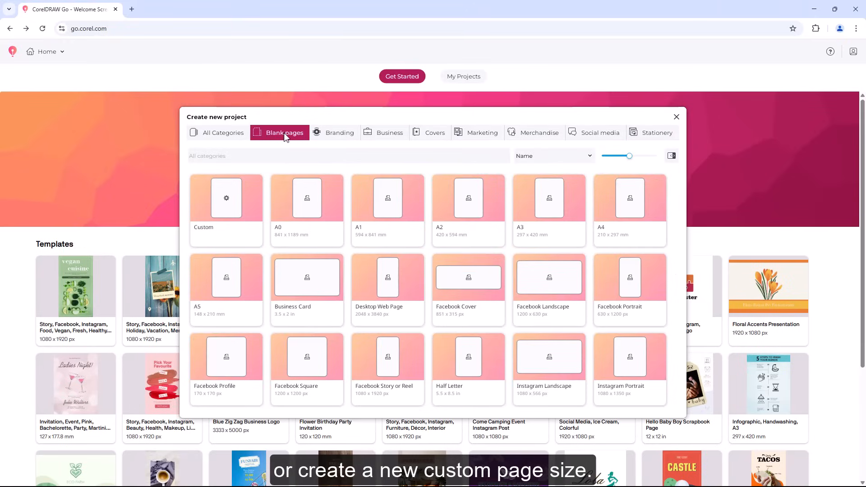
pyautogui.click(227, 210)
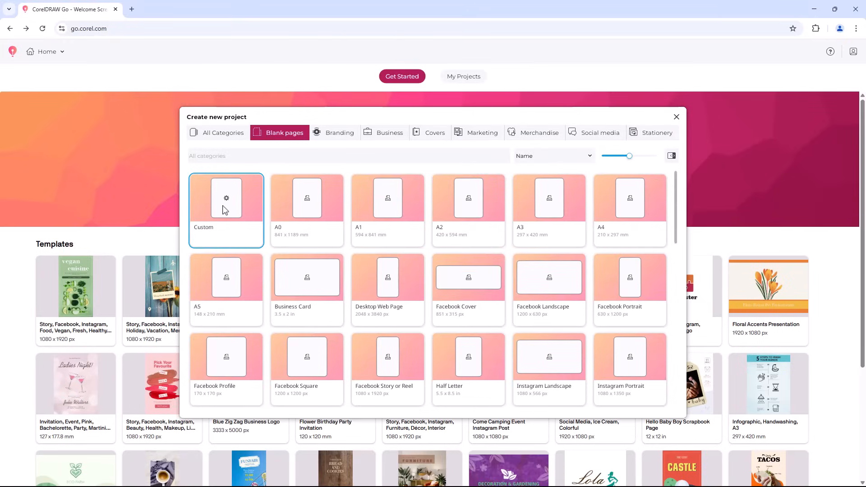
# Create a custom 20 × 30-inch portrait page in CMYK colour mode.
pyautogui.click(227, 210)
pyautogui.write('20')
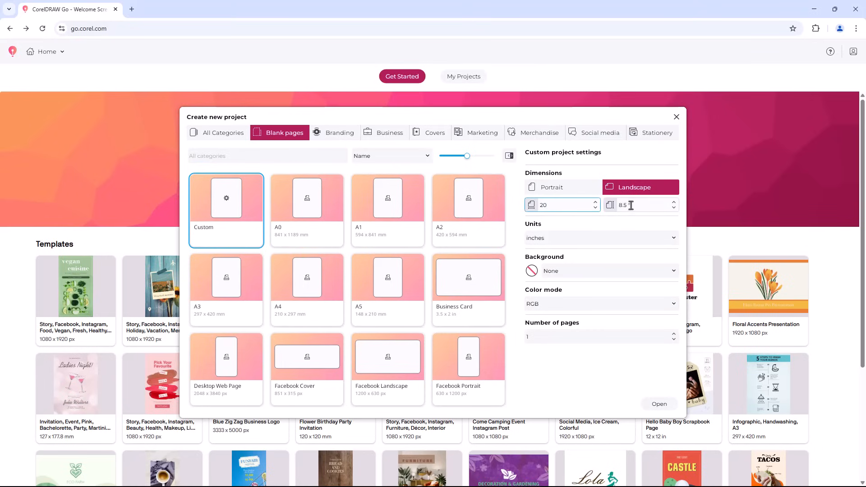
pyautogui.write('30')
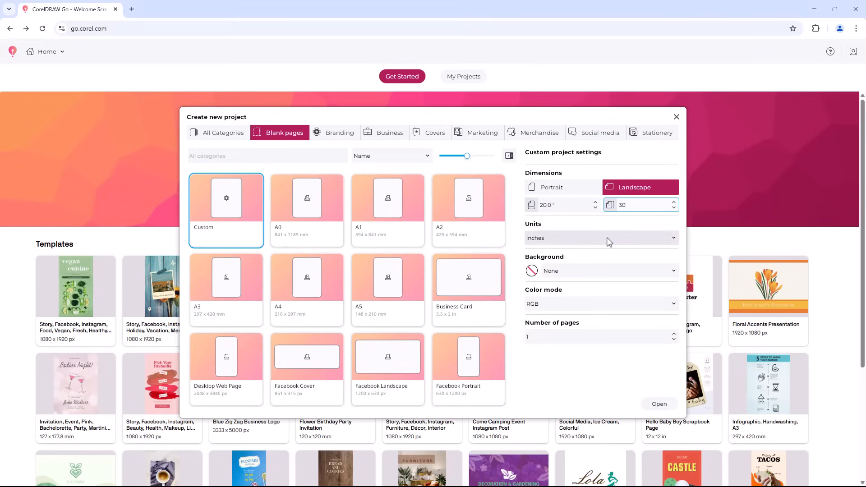
pyautogui.click(551, 188)
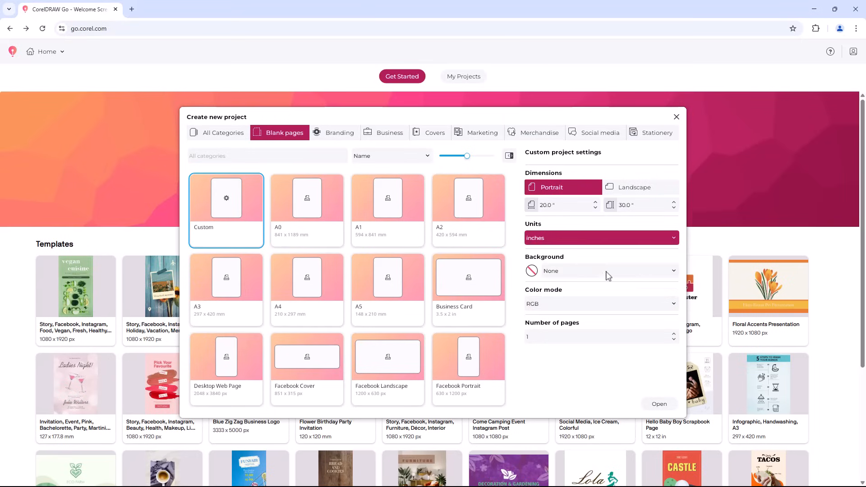
pyautogui.click(601, 303)
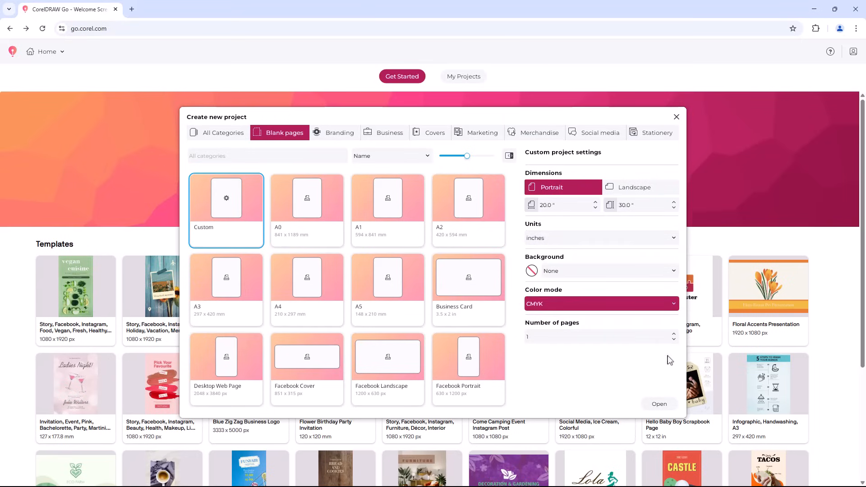
pyautogui.click(659, 404)
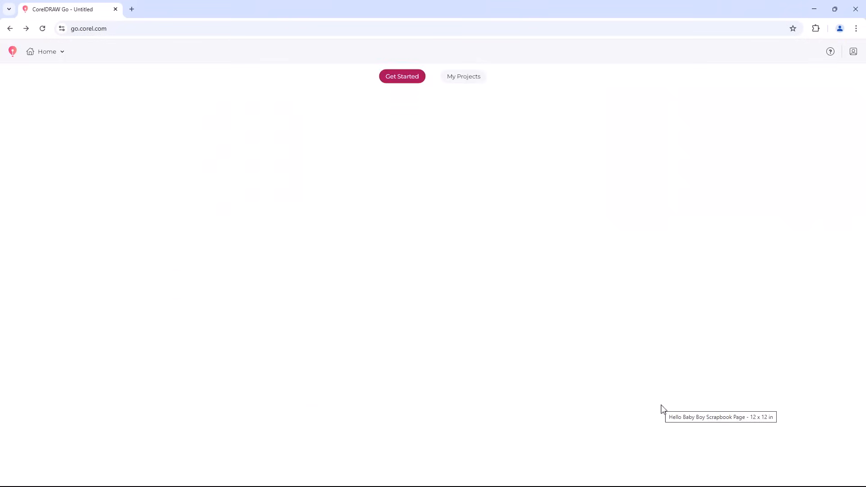
# Go from the untitled page back to the home screen via the document dropdown.
pyautogui.click(401, 77)
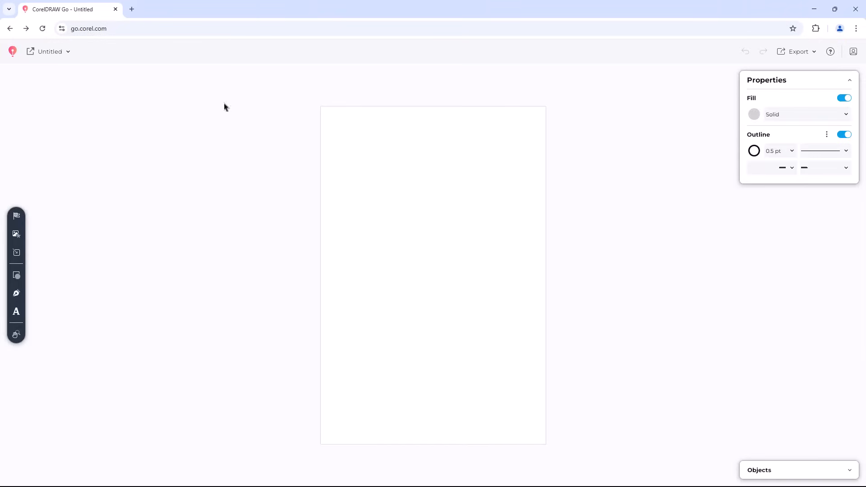
pyautogui.click(50, 52)
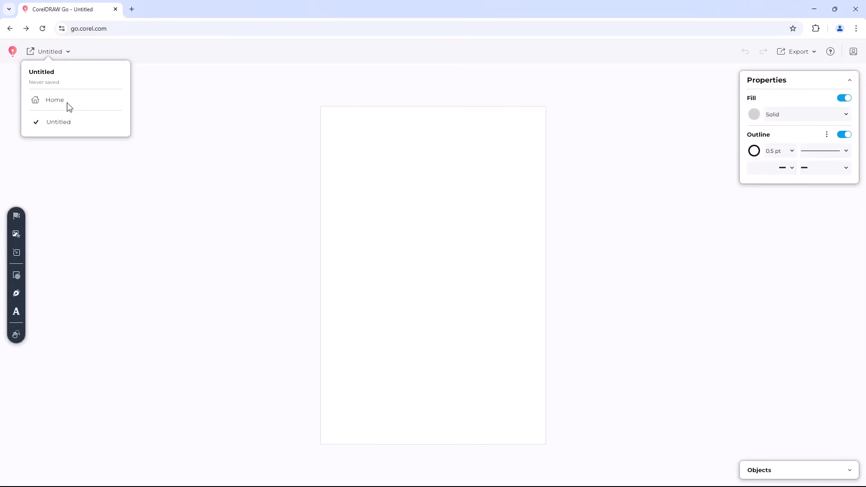
pyautogui.click(54, 100)
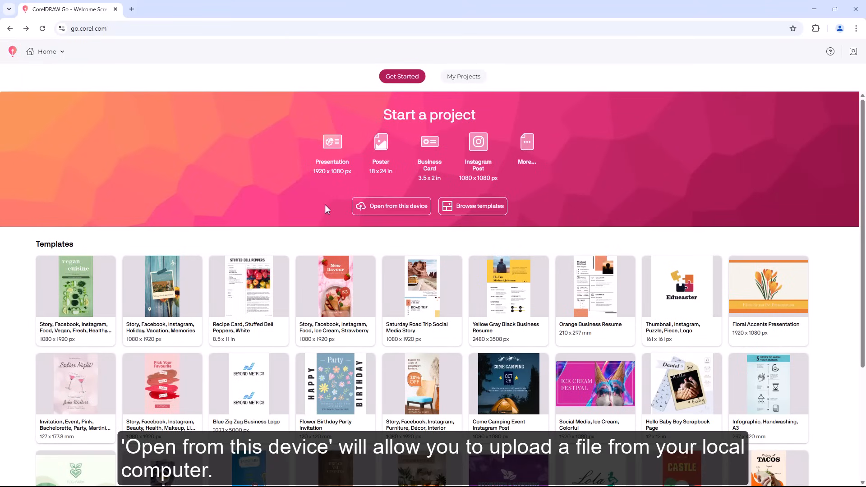
pyautogui.moveTo(392, 207)
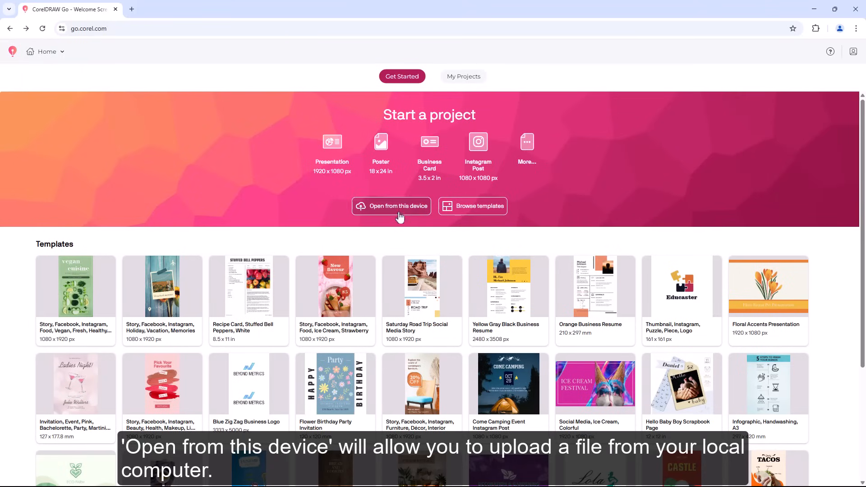
# Open the Husky-logo CDR file from this device's file dialog.
pyautogui.click(391, 206)
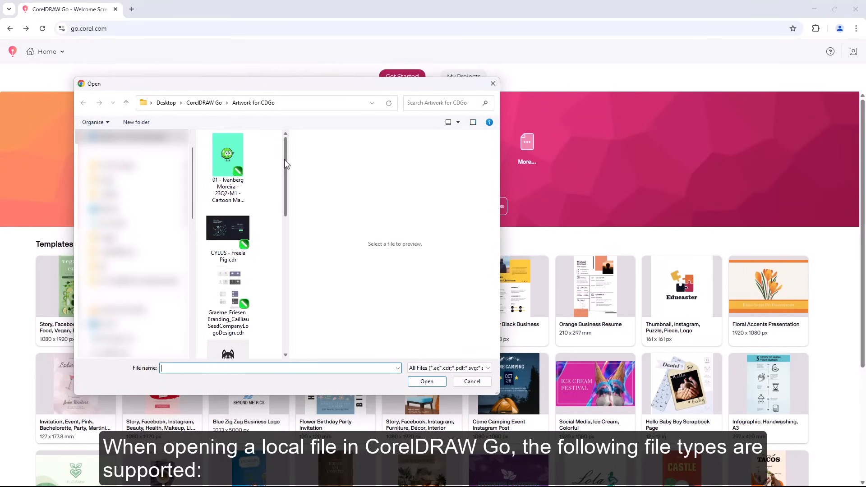
pyautogui.scroll(-3)
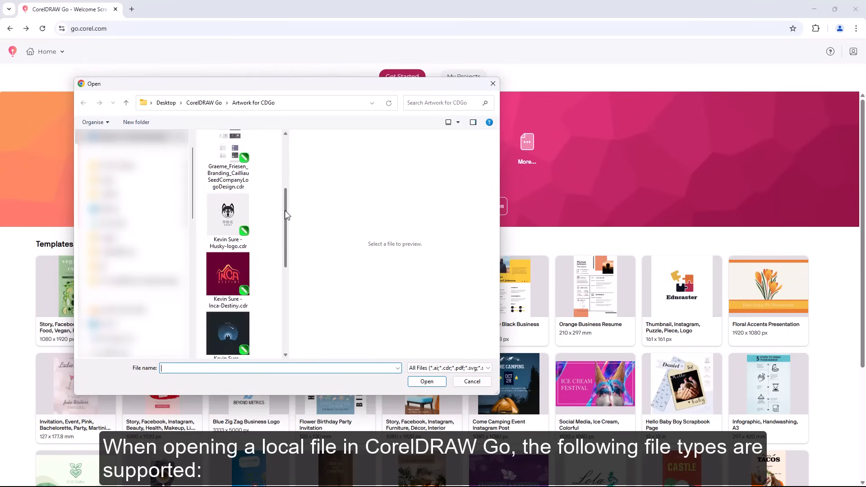
pyautogui.scroll(-3)
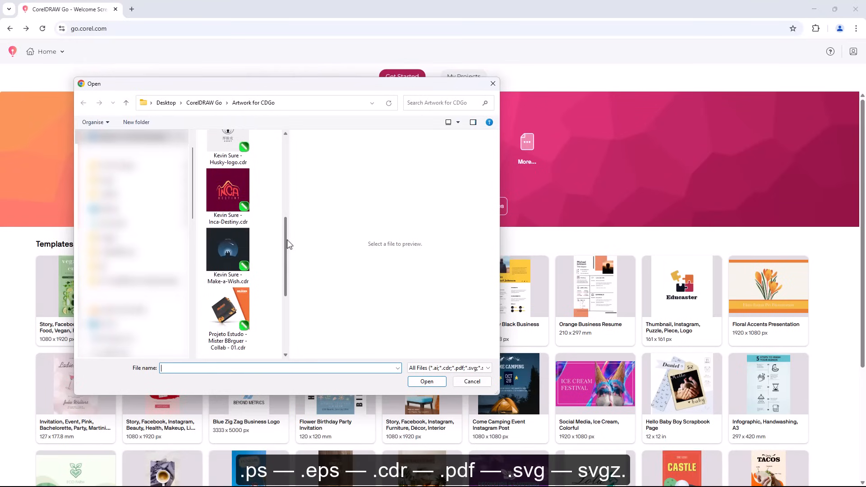
pyautogui.scroll(3)
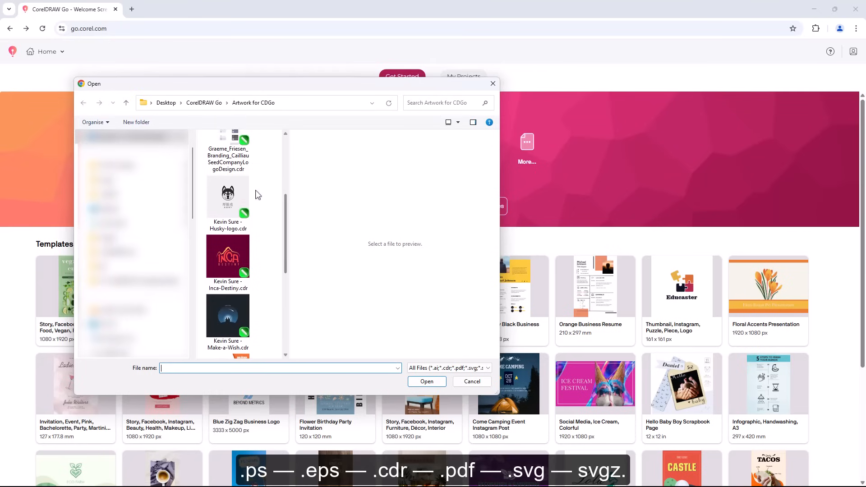
pyautogui.click(227, 196)
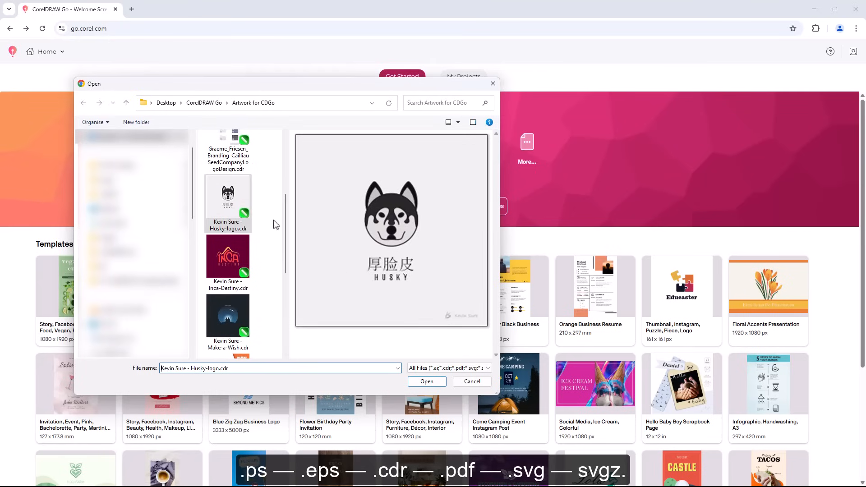
pyautogui.click(471, 382)
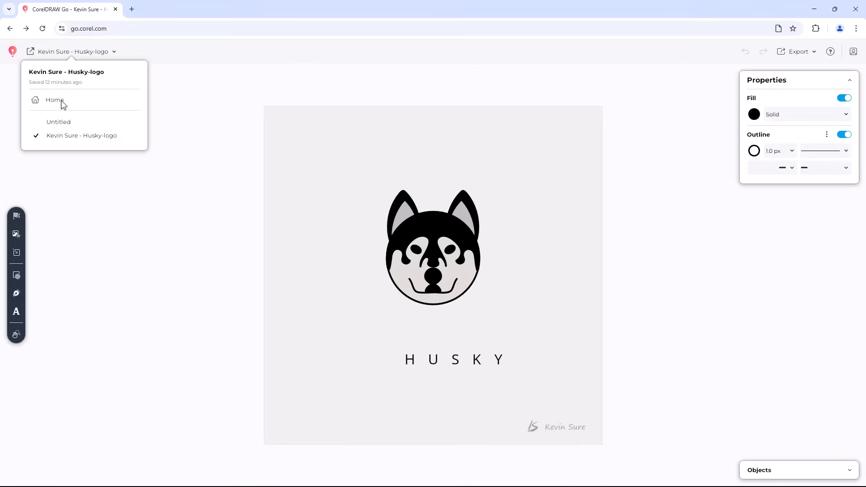
# Return home and switch to the My Projects cloud document list.
pyautogui.click(54, 100)
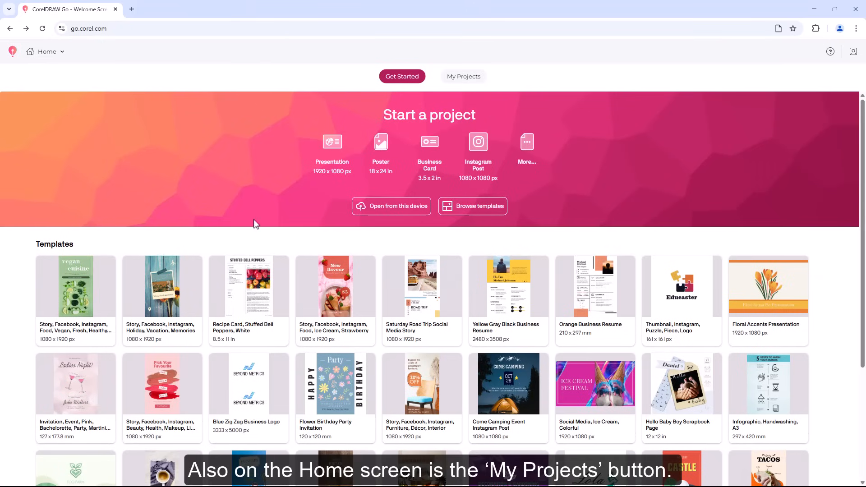
pyautogui.moveTo(463, 76)
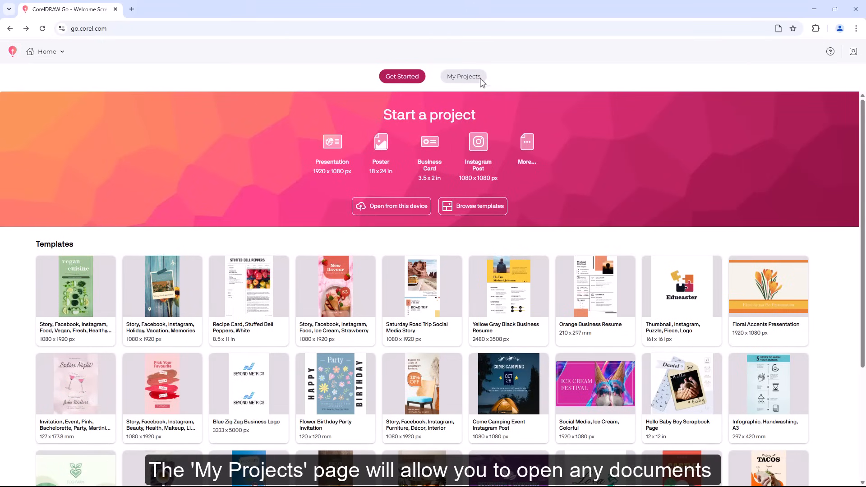
pyautogui.click(463, 76)
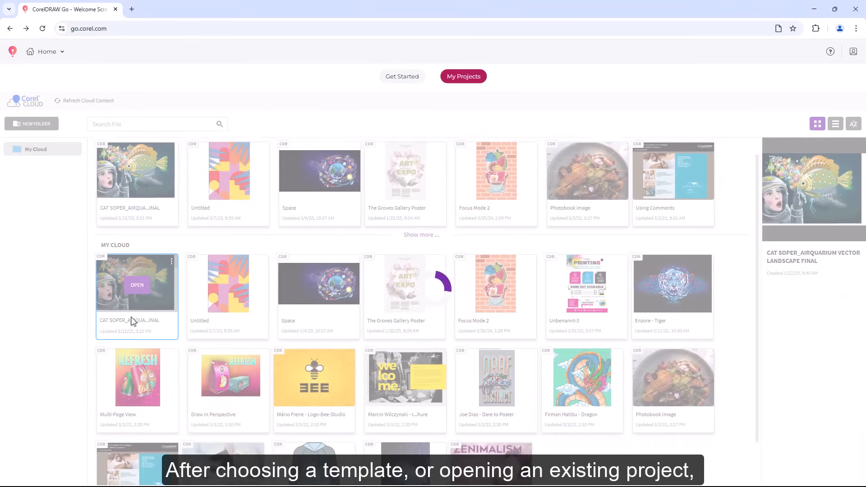
# Open the Airquarium cloud artwork and change the fish's gradient colour stop to purple.
pyautogui.click(136, 285)
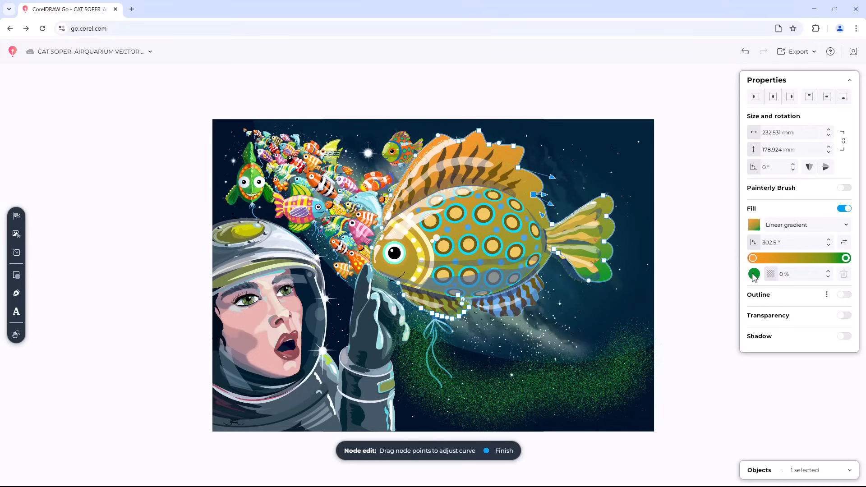
pyautogui.click(753, 274)
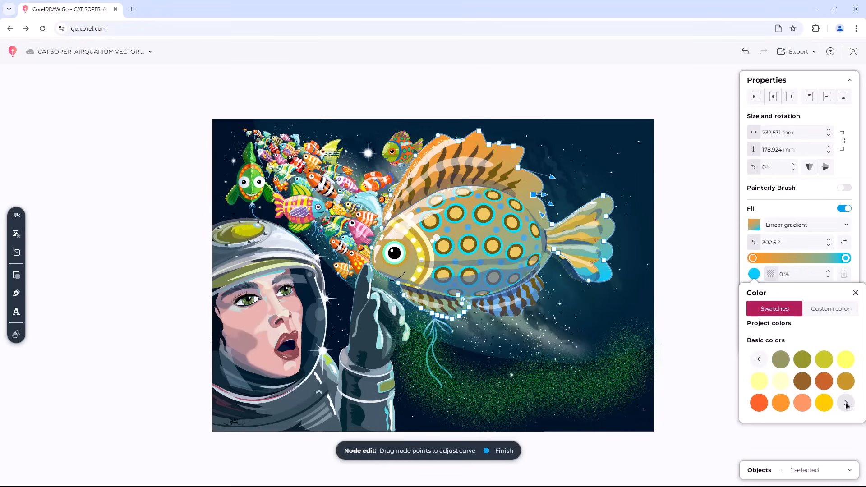
pyautogui.click(844, 402)
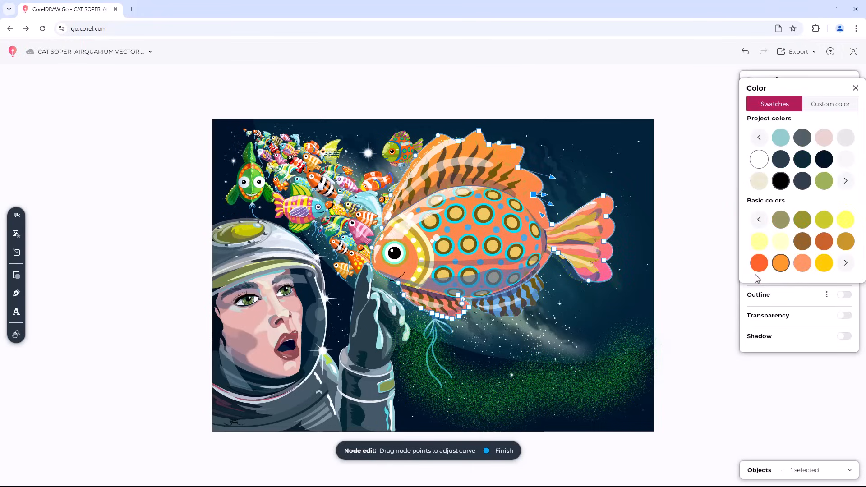
pyautogui.click(846, 263)
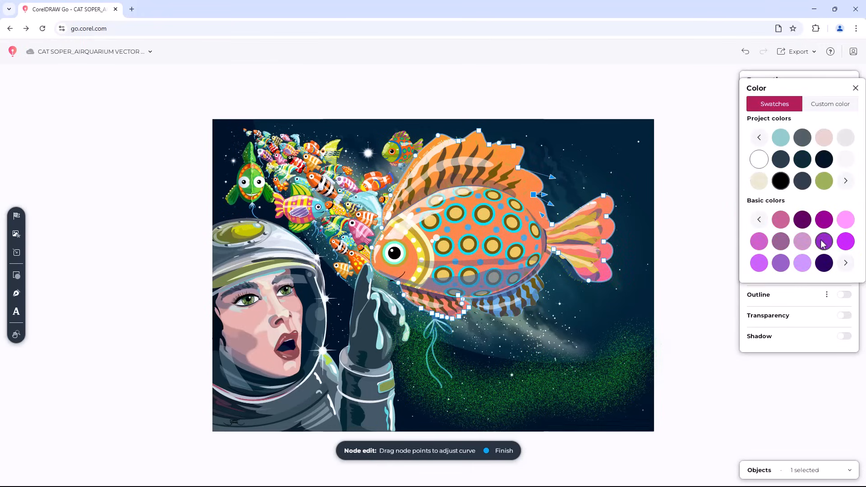
pyautogui.click(824, 242)
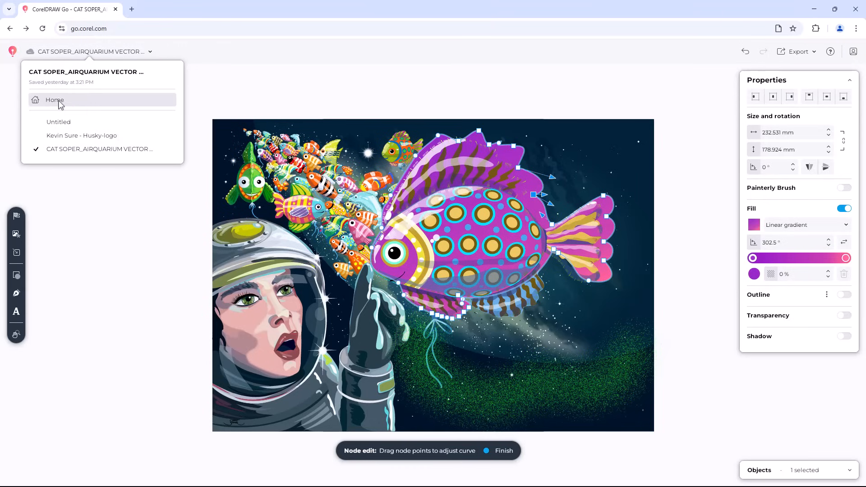
pyautogui.moveTo(54, 101)
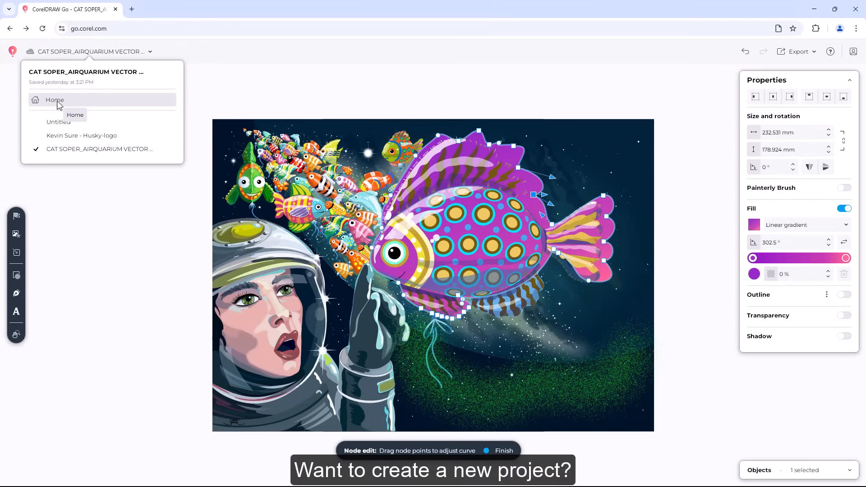
# Leave the Airquarium artwork for the home screen's My Projects page.
pyautogui.click(54, 100)
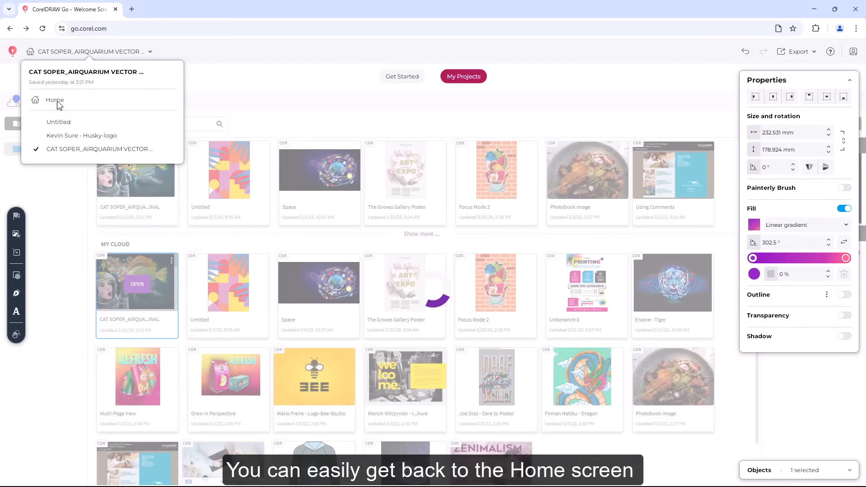
pyautogui.click(54, 100)
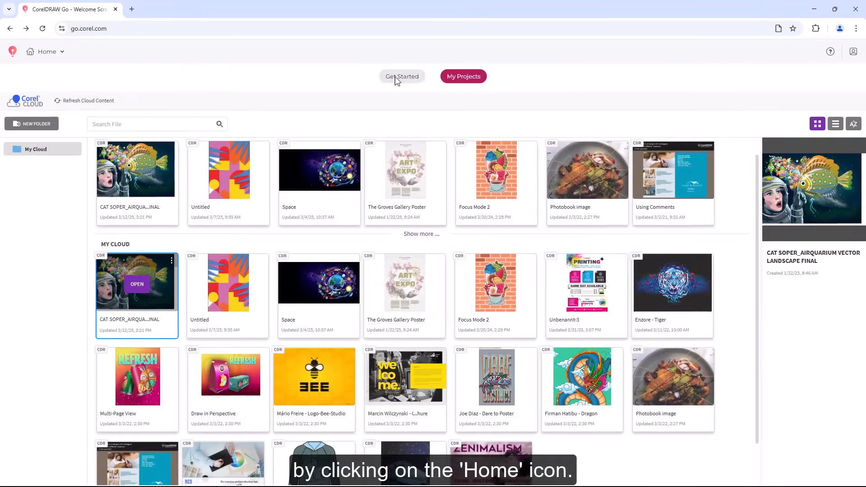